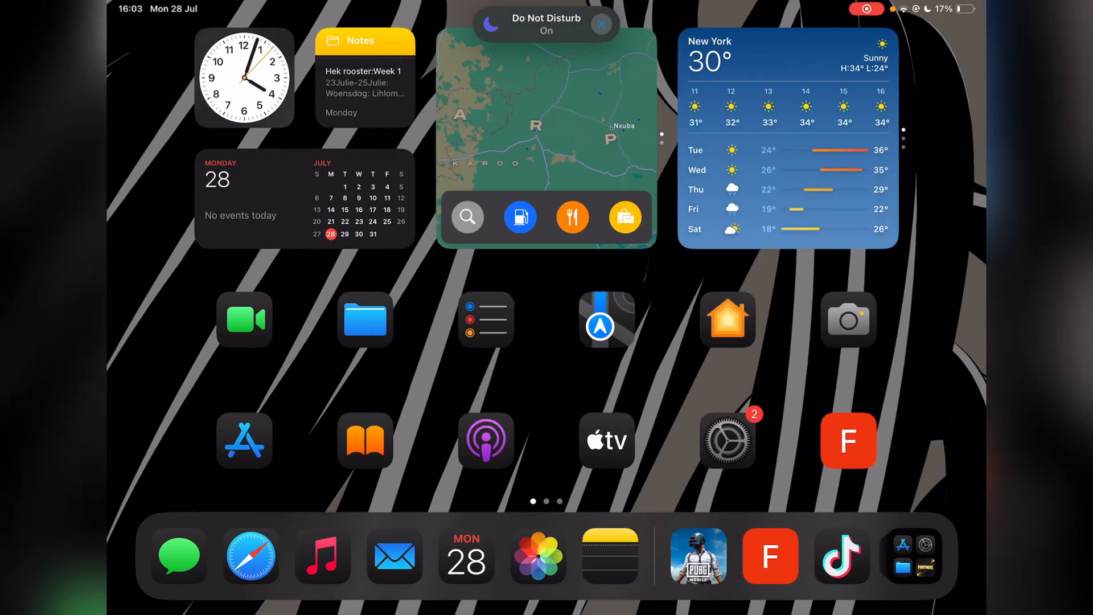
- Swipe left through the iPad Home Screen pages to reach the last page
scroll(left, 3)
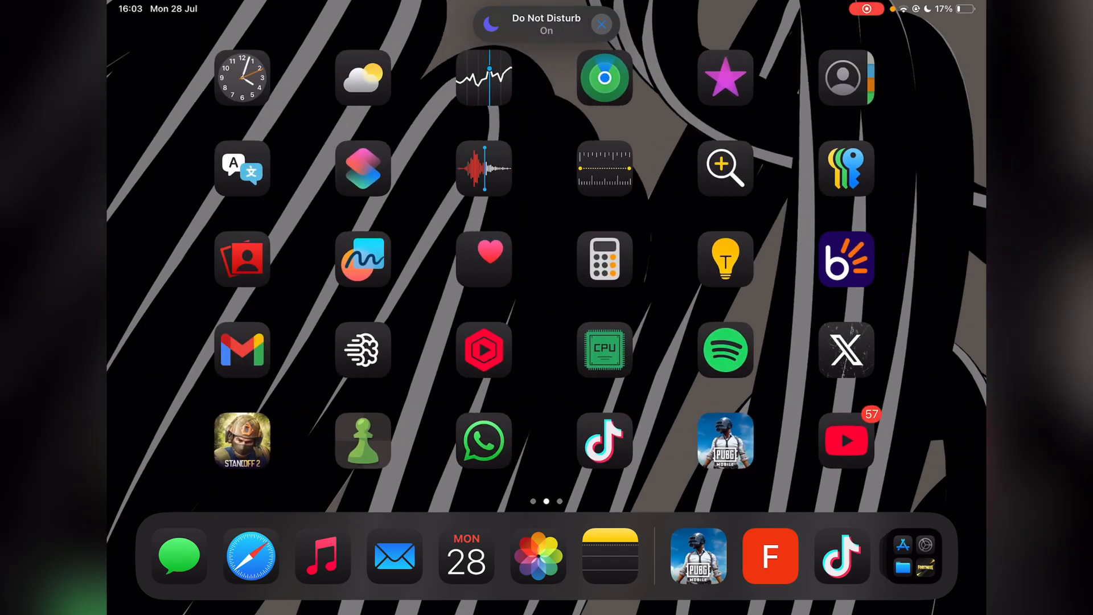
scroll(left, 3)
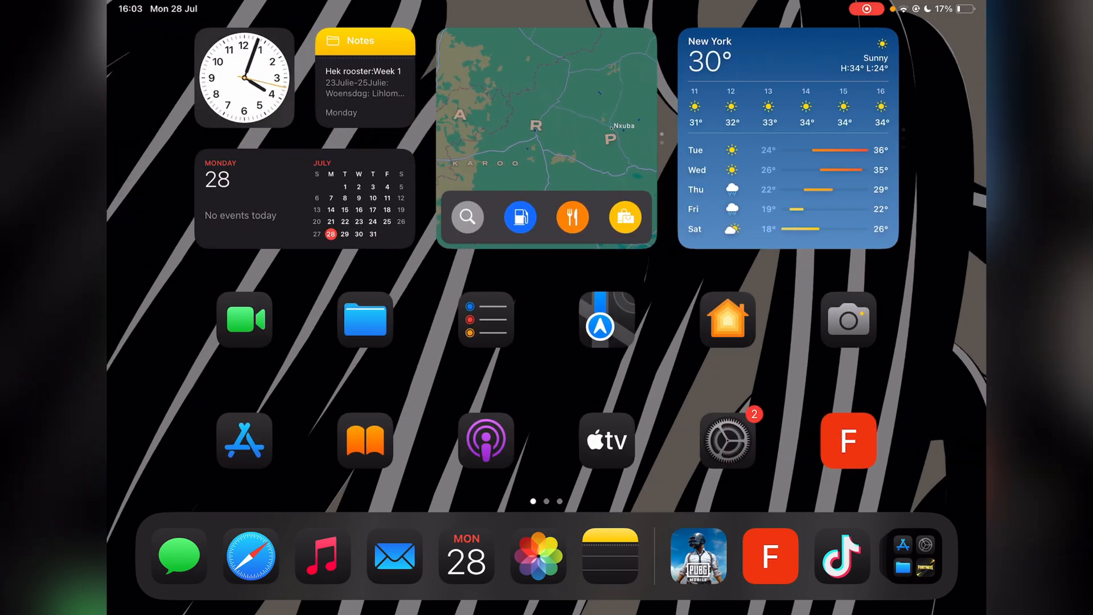
scroll(left, 3)
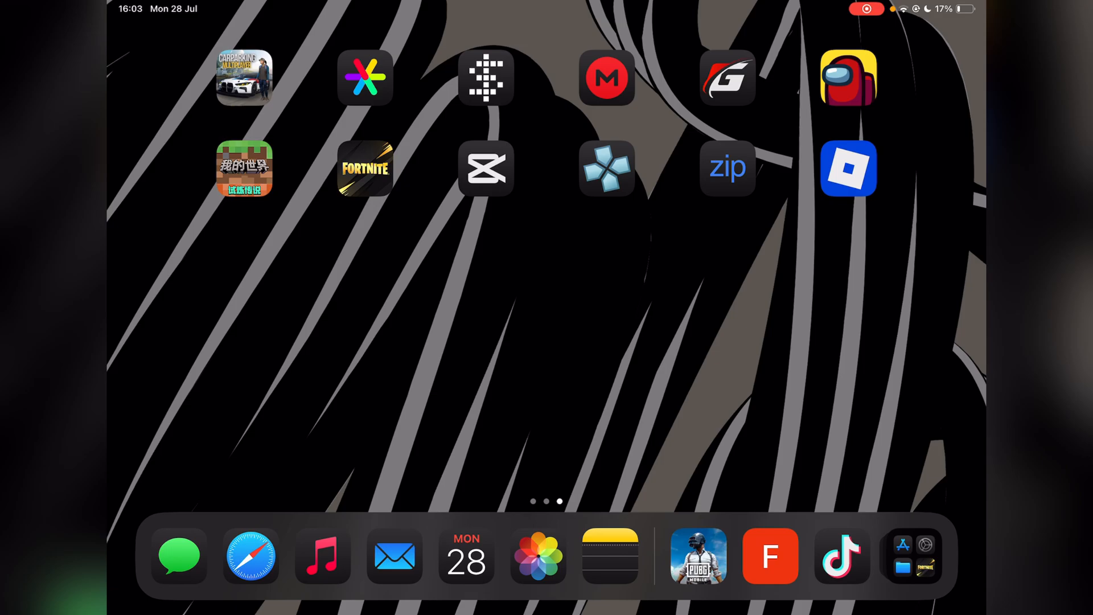
scroll(left, 3)
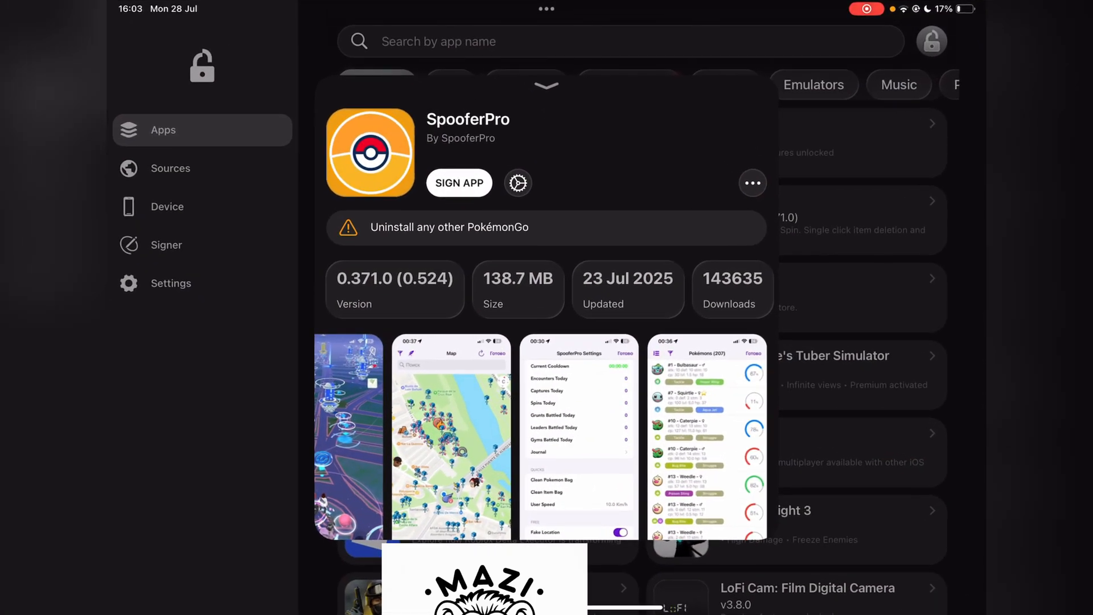
- Sign SpooferPro, then install it and accept the system install prompt
scroll(left, 3)
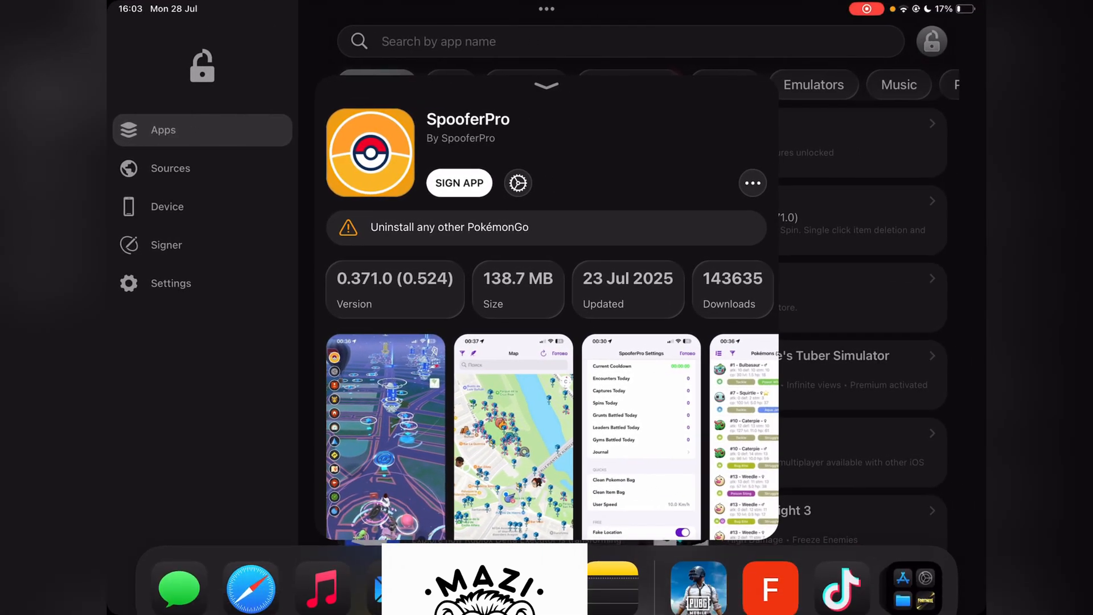
click(459, 183)
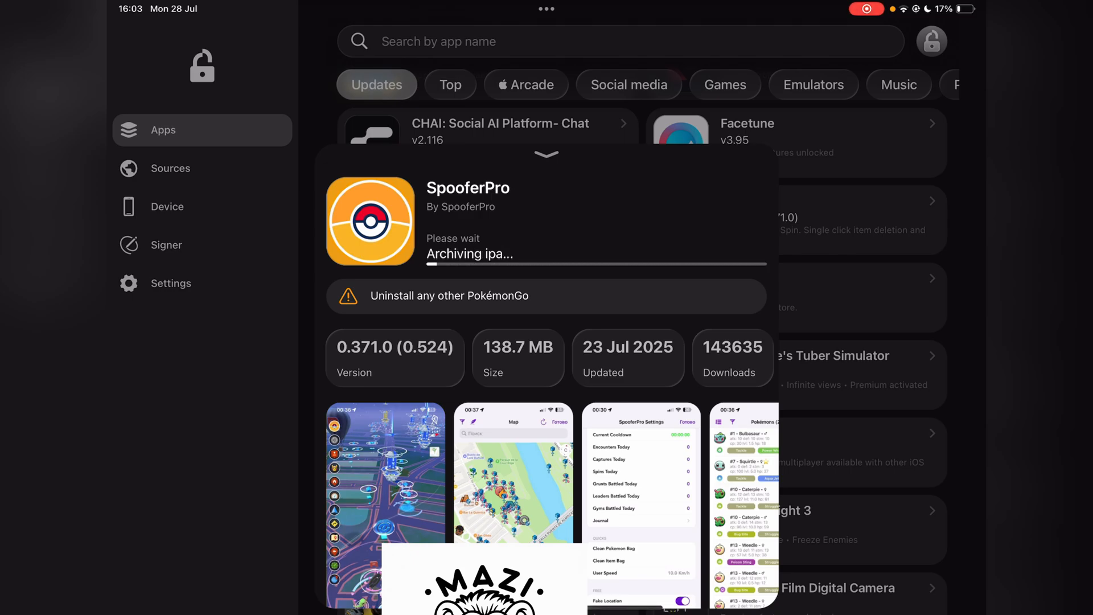
click(455, 183)
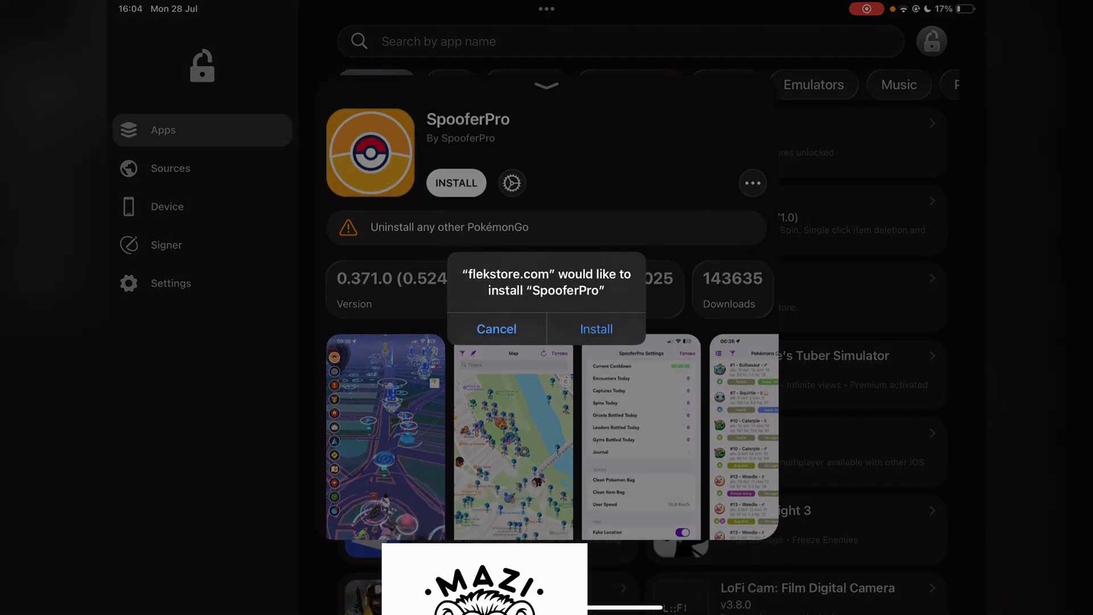
click(496, 328)
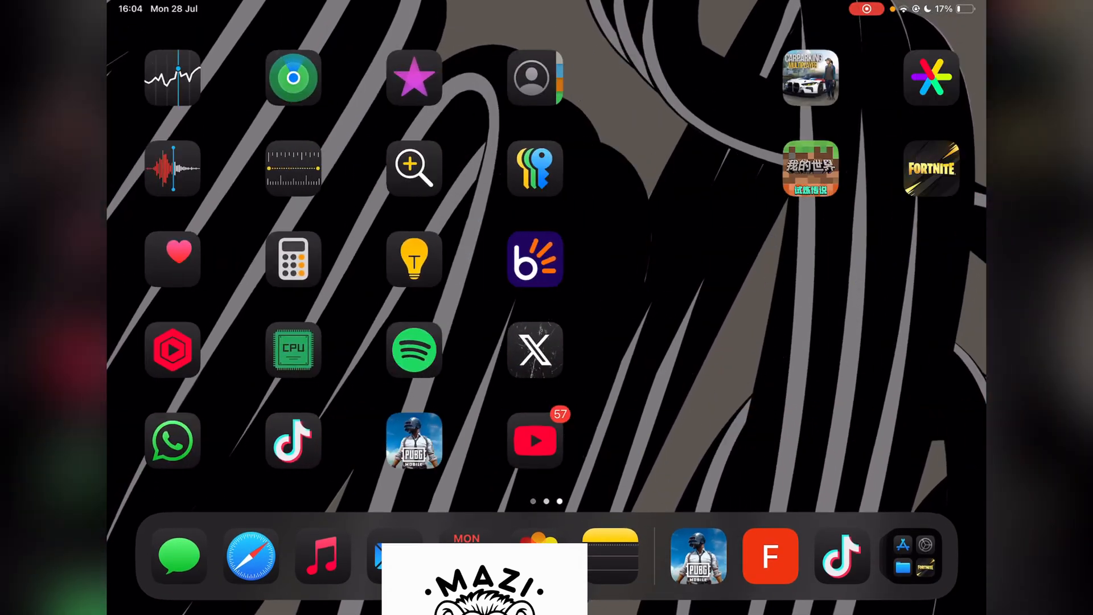
- Swipe to the last Home Screen page and launch the new Pokéball SpooferPro icon
scroll(left, 3)
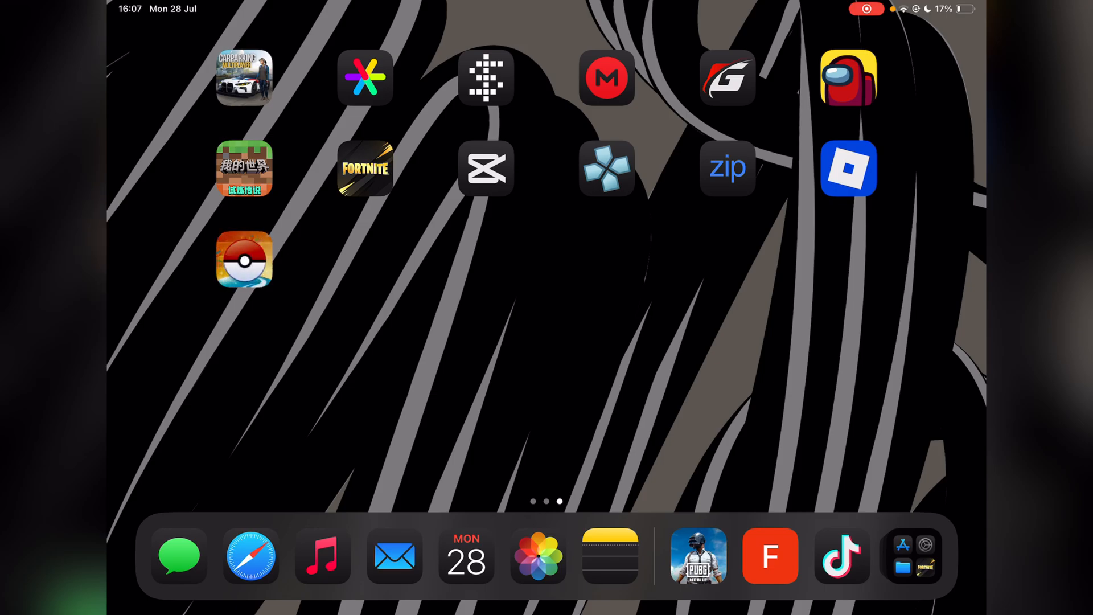
click(243, 258)
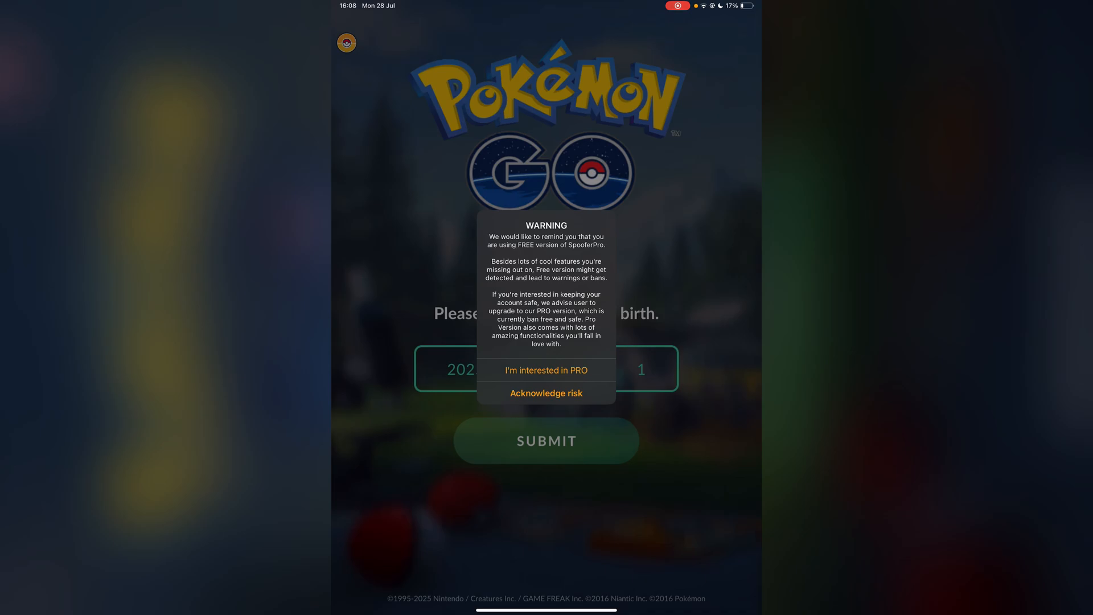
- Acknowledge the free-version risk, submit a birth year, and choose Returning Player
click(546, 392)
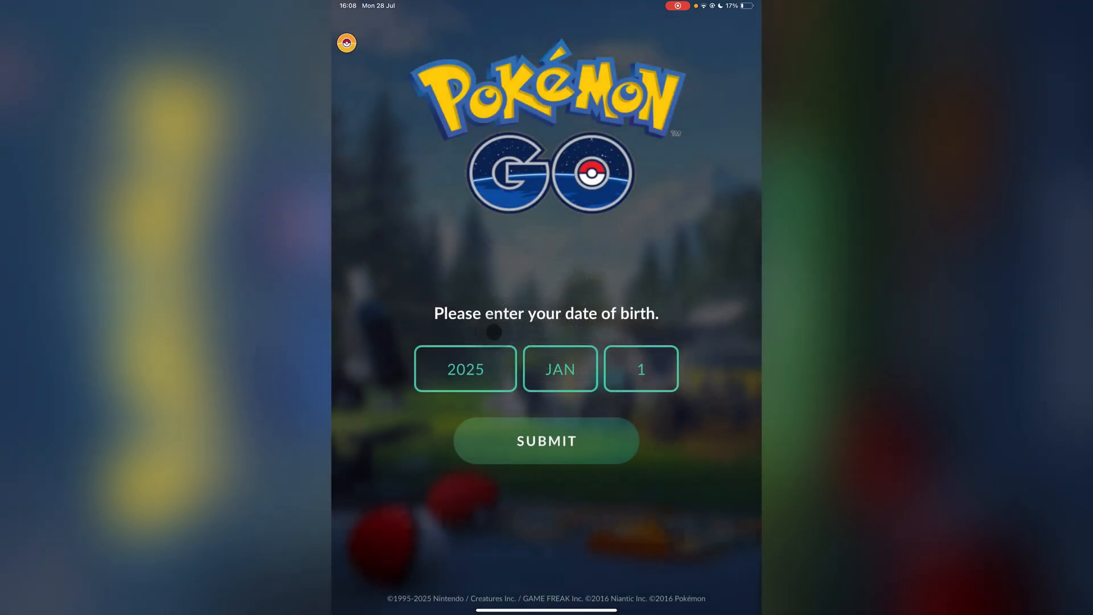
click(465, 369)
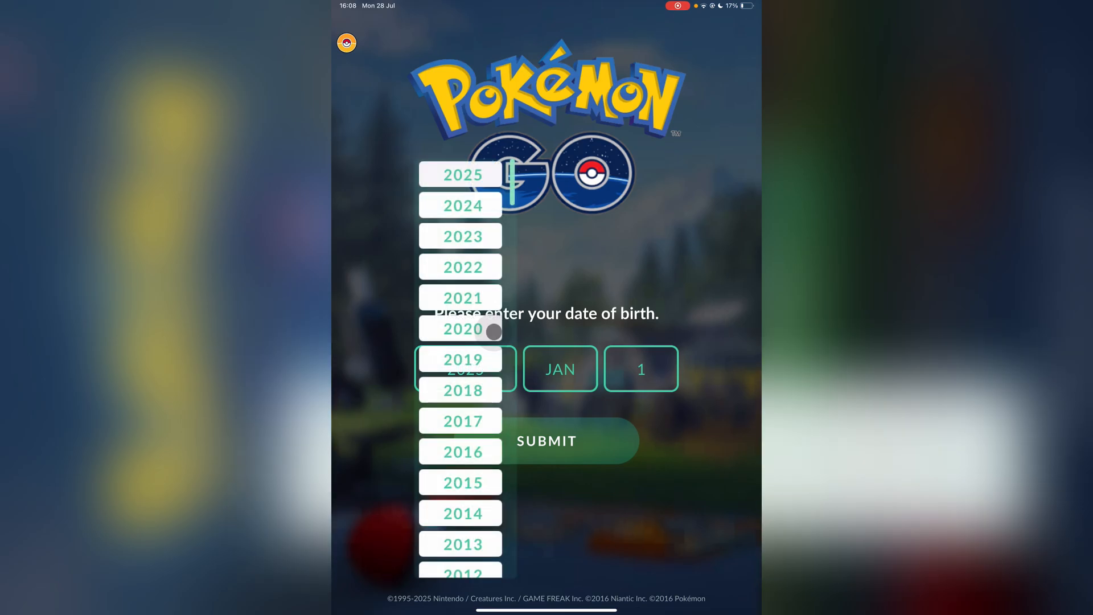
scroll(down, 3)
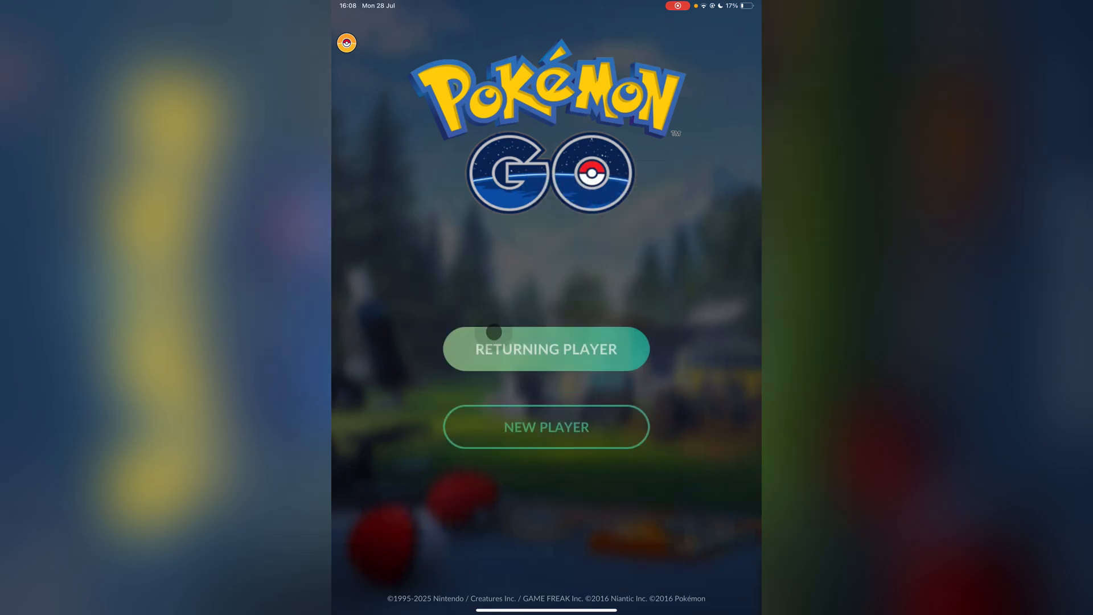
click(545, 349)
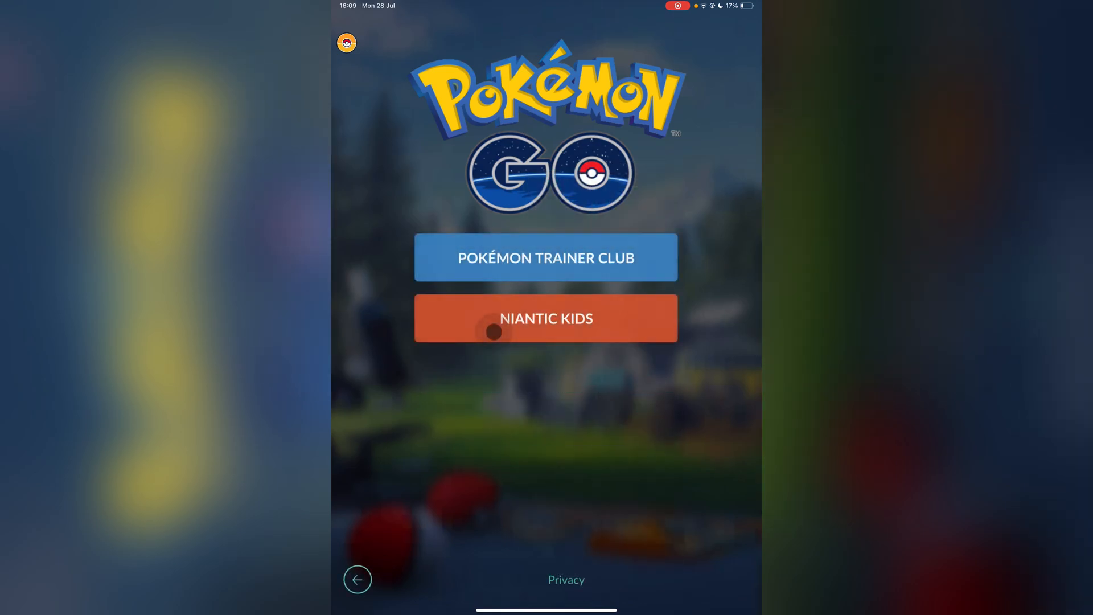